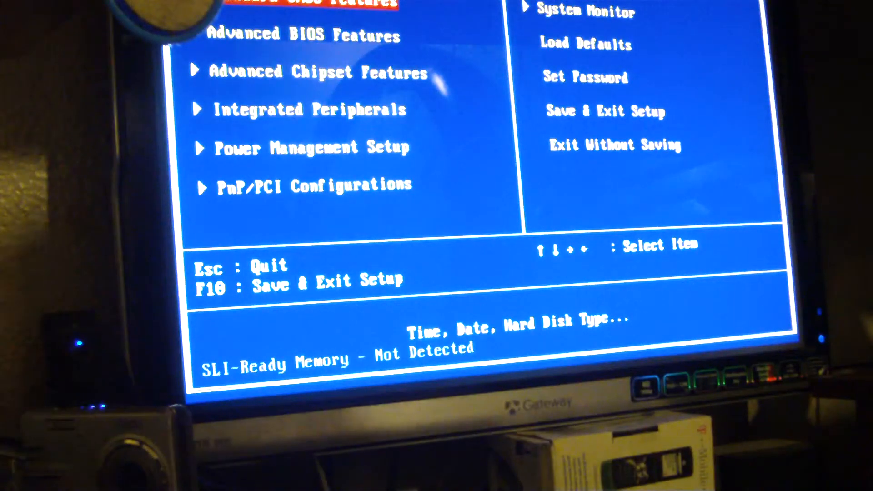
Step: Open Advanced BIOS Features and the FSB - Memory Clock Mode option list
{"action": "key", "text": "down"}
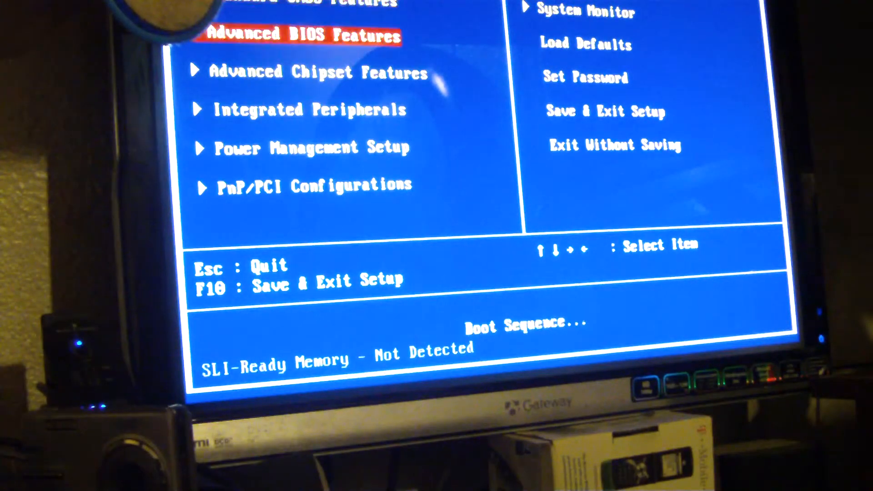
{"action": "key", "text": "Return"}
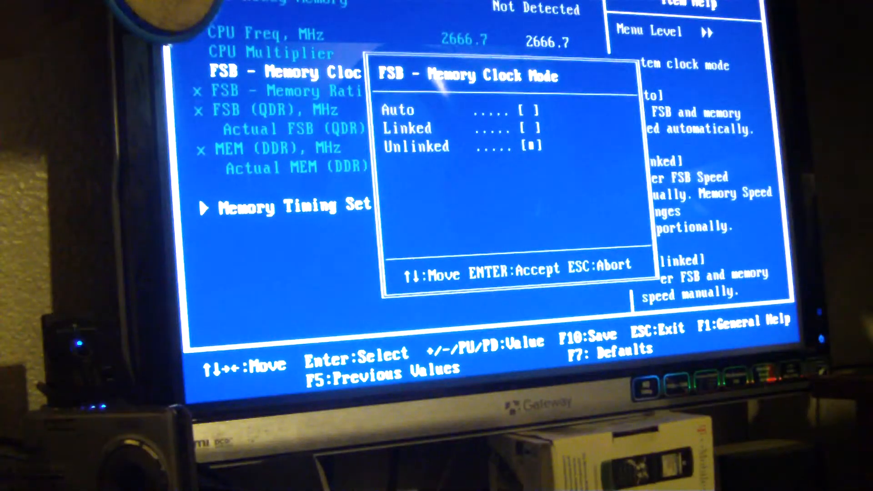
Step: Set FSB - Memory Clock Mode to Linked and FSB - Memory Ratio to Sync Mode
{"action": "key", "text": "up"}
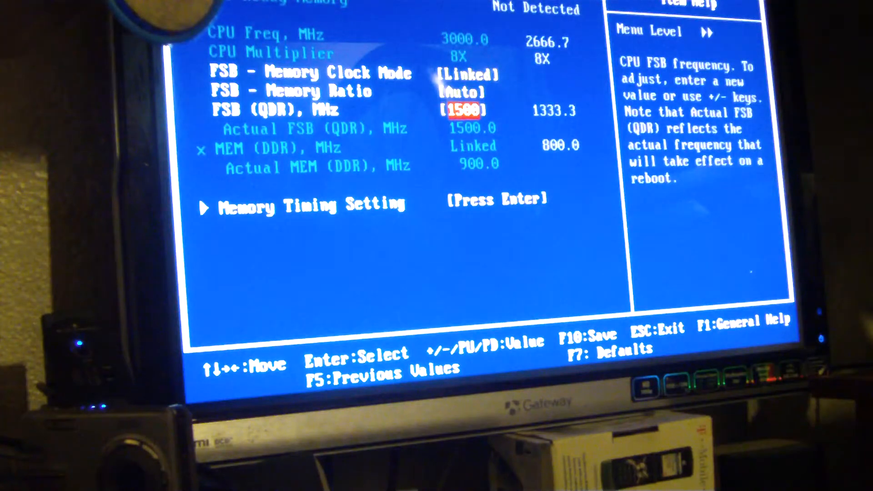
{"action": "key", "text": "up"}
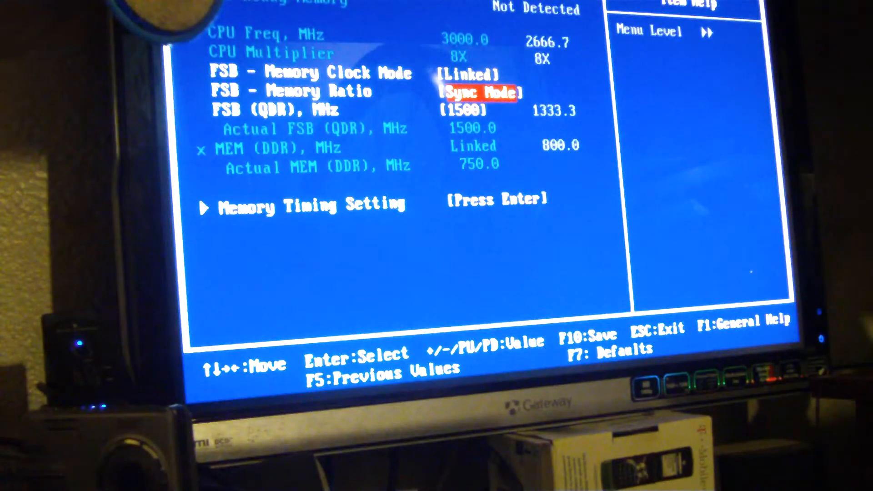
{"action": "key", "text": "Down"}
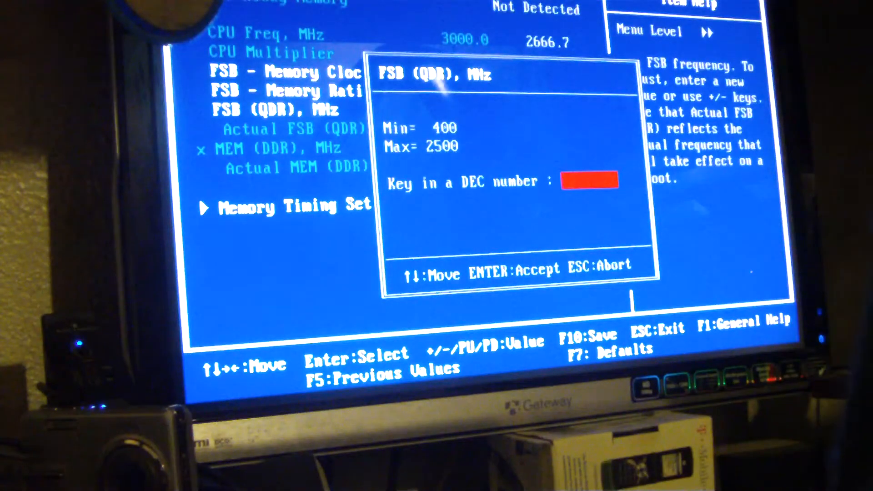
Step: Enter 2000 as the FSB (QDR) MHz value, giving 1000 MHz actual memory speed
{"action": "type", "text": "299"}
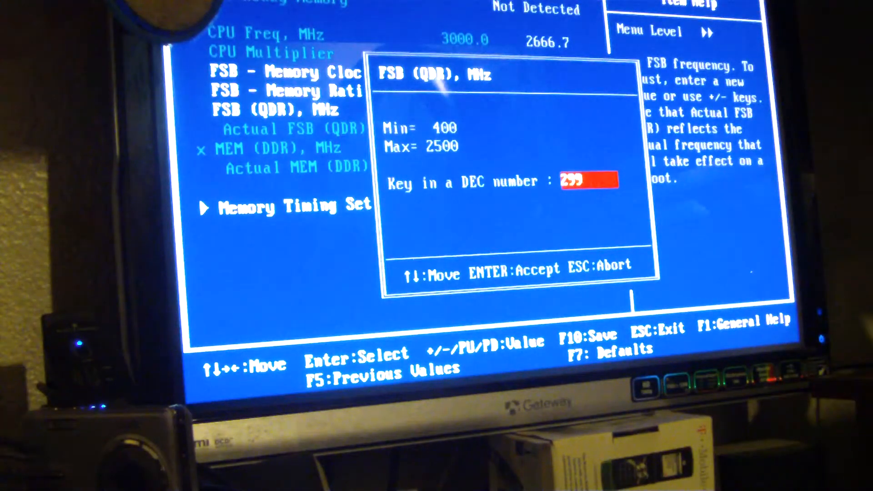
{"action": "key", "text": "Backspace"}
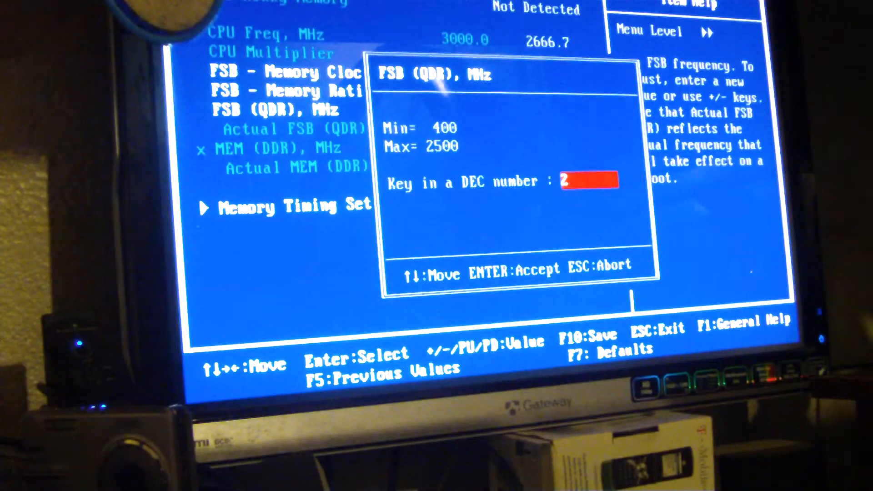
{"action": "type", "text": "000"}
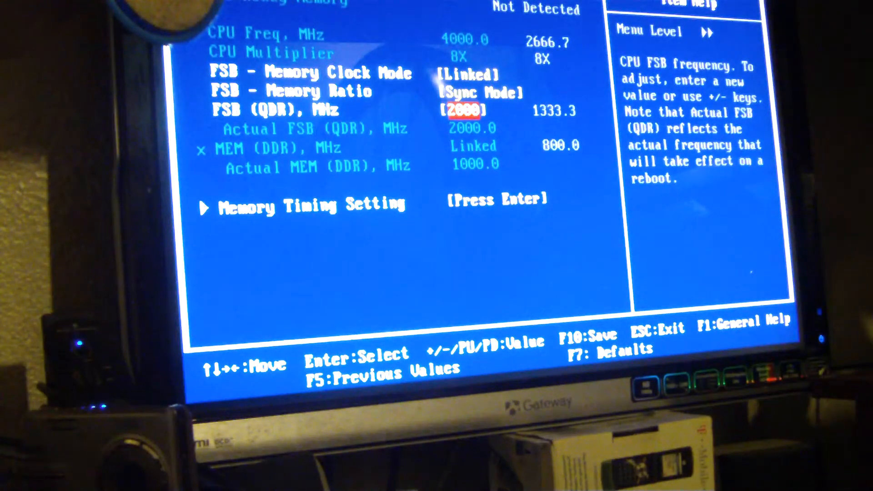
{"action": "key", "text": "up"}
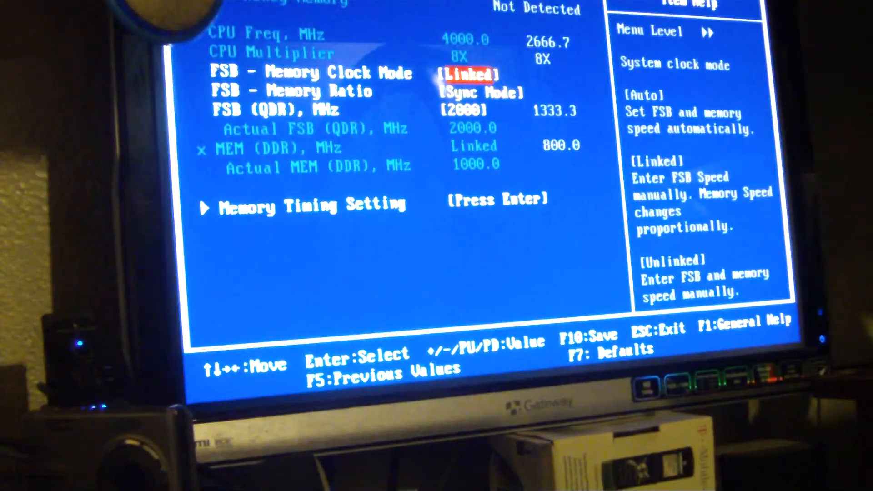
Step: View the Memory Timing Setting submenu (Expert, automatic timings), then leave it
{"action": "key", "text": "Down"}
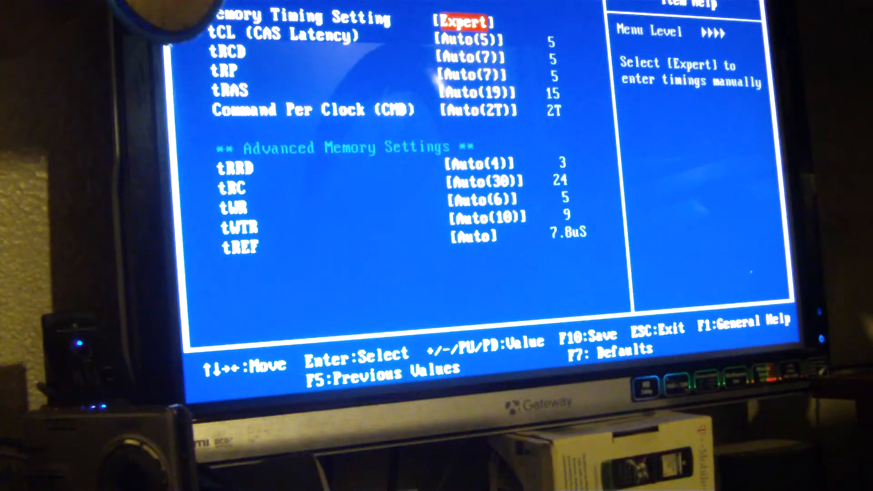
{"action": "key", "text": "Escape"}
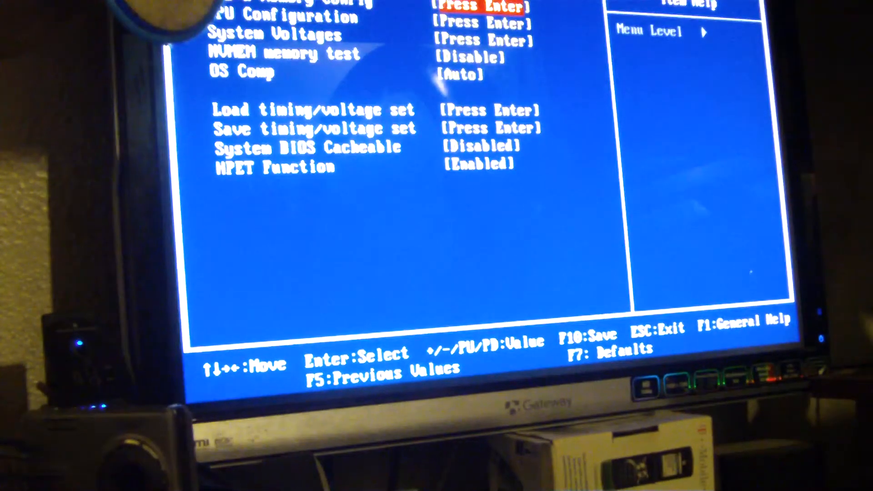
Step: View the System Voltages settings, then bring up the Save to CMOS and Exit prompt
{"action": "key", "text": "Enter"}
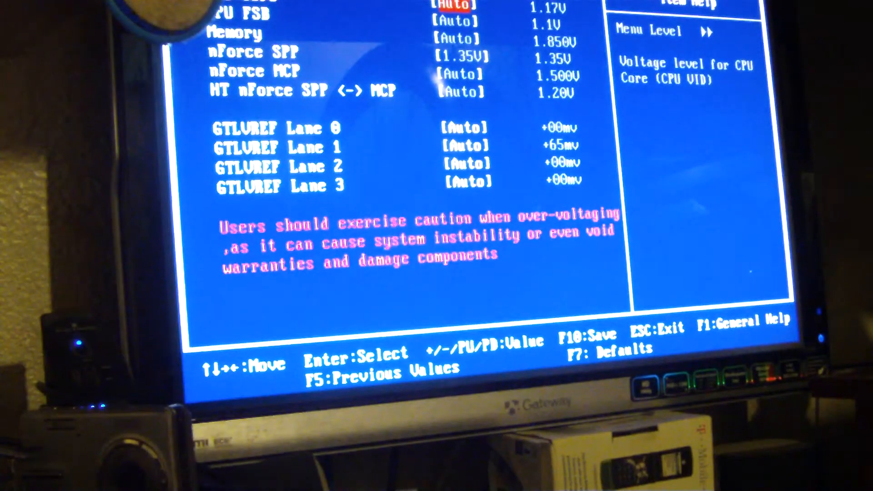
{"action": "key", "text": "down"}
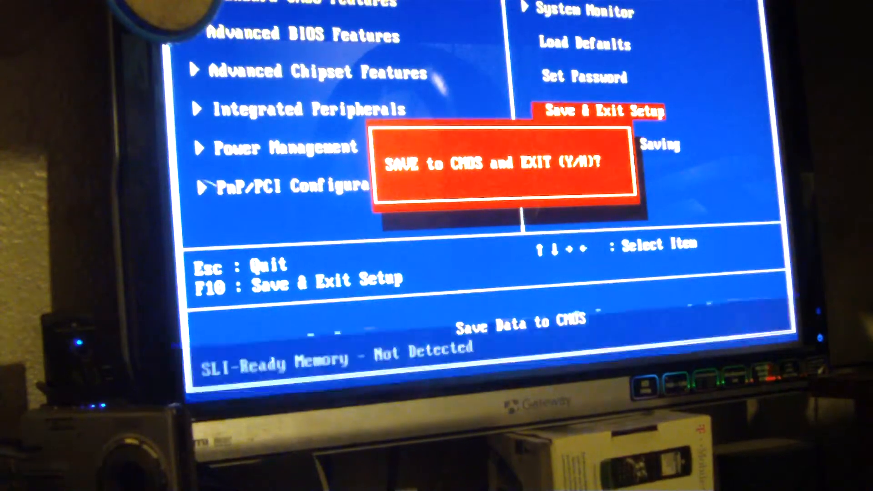
Step: Confirm Save to CMOS and Exit with Y
{"action": "key", "text": "y"}
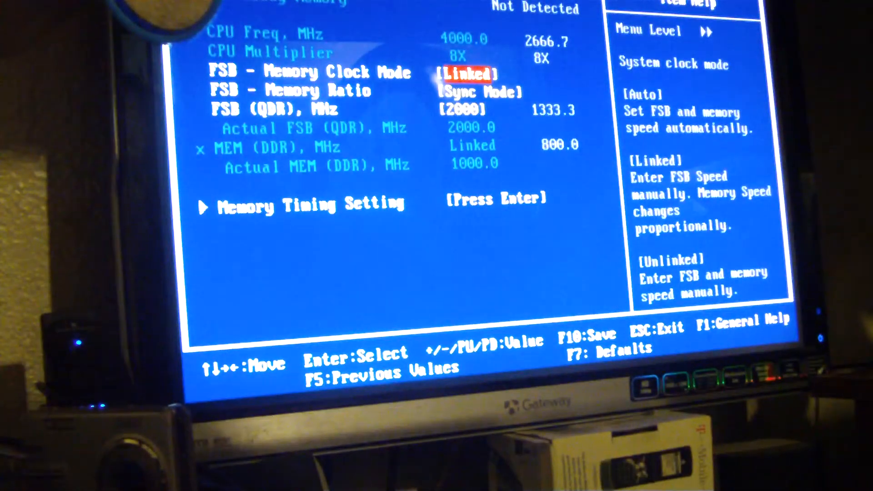
Step: Key in 100 as the new FSB (QDR) MHz value and move toward Save & Exit Setup
{"action": "key", "text": "Down"}
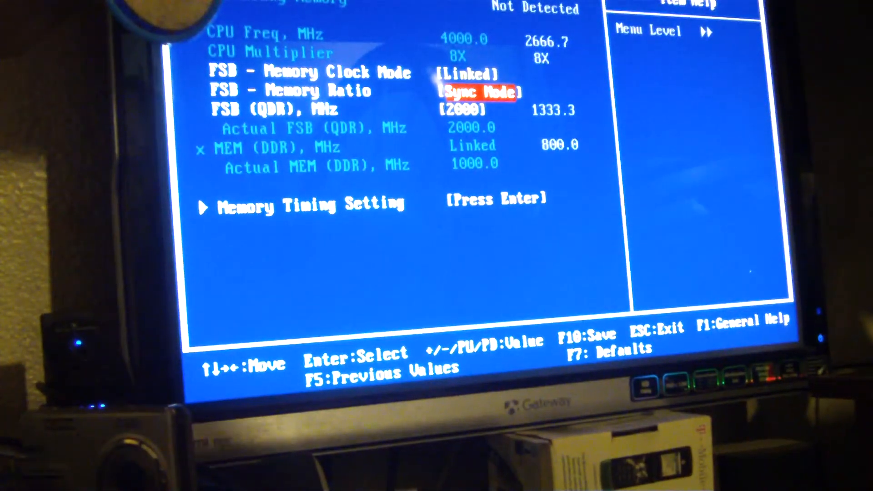
{"action": "key", "text": "enter"}
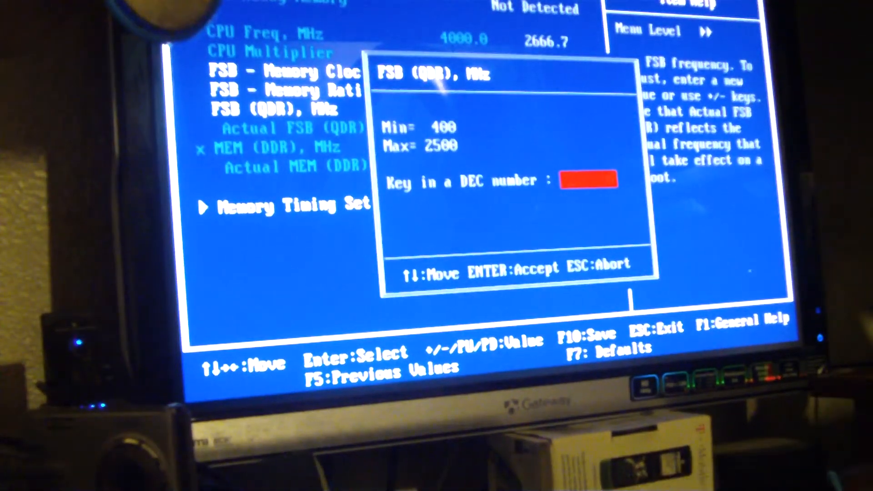
{"action": "type", "text": "1"}
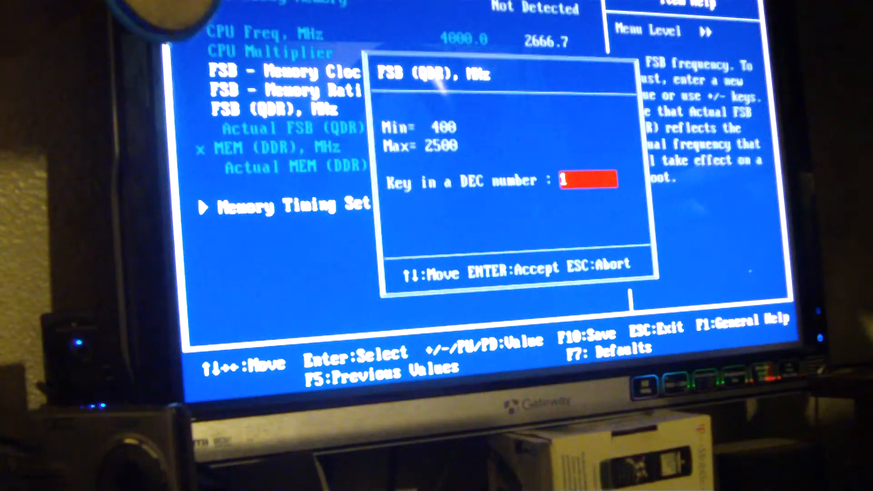
{"action": "type", "text": "00"}
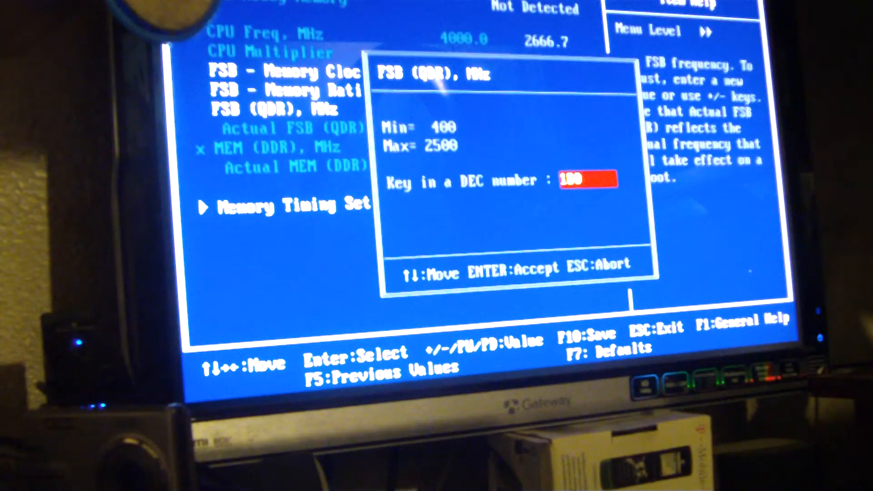
{"action": "key", "text": "Return"}
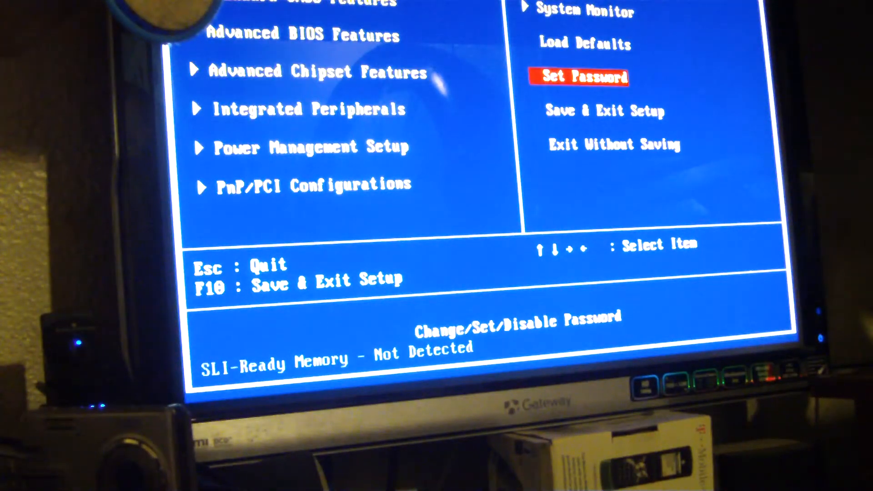
{"action": "key", "text": "Down"}
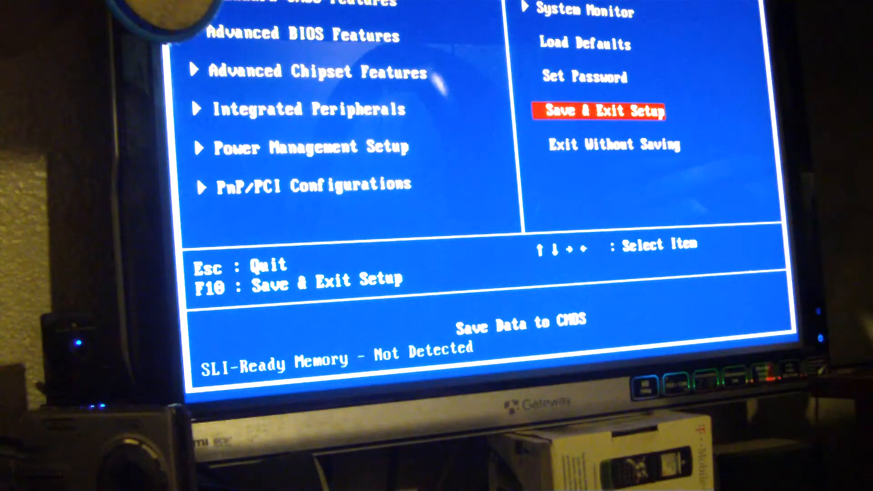